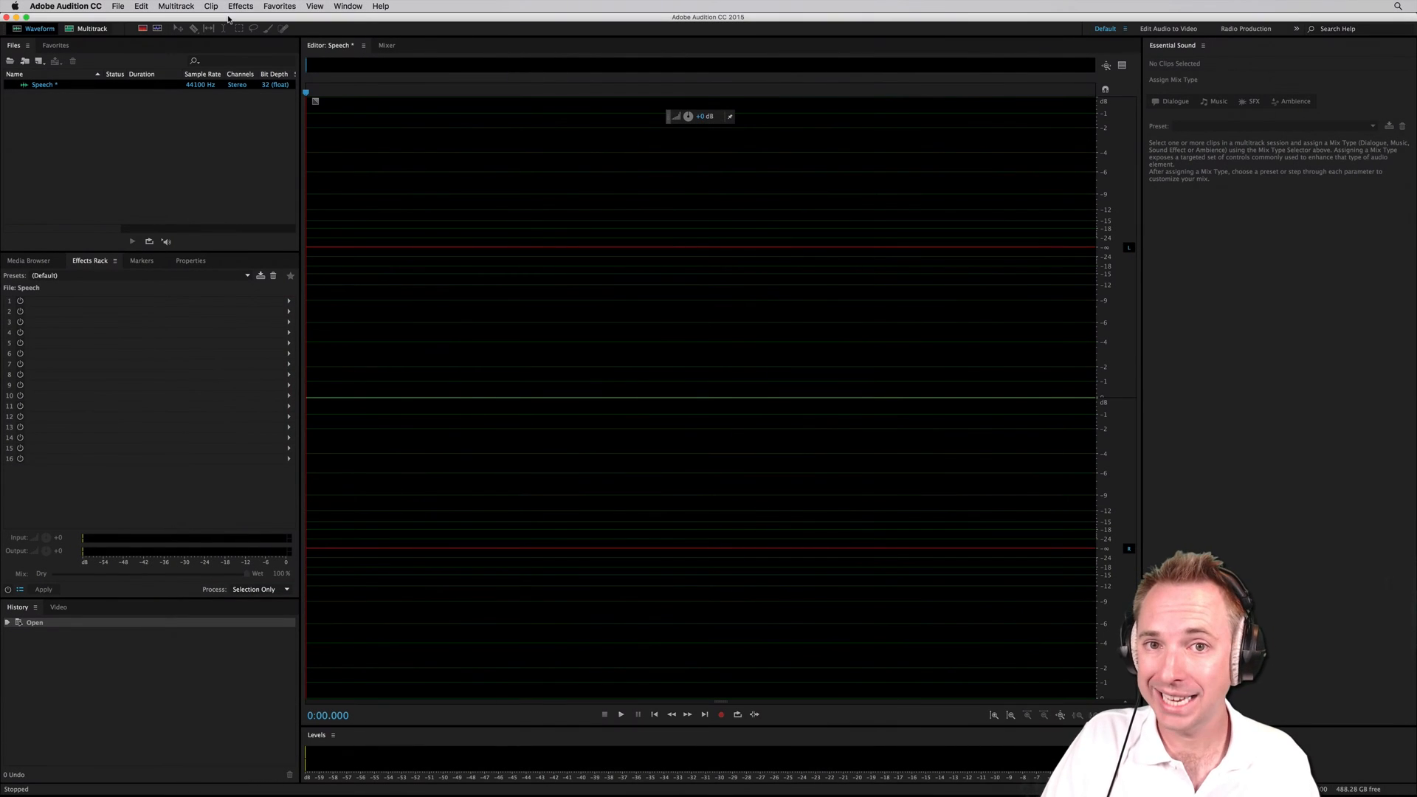
Open the Generate Speech effect from the Effects menu on the empty Speech file.
click(239, 6)
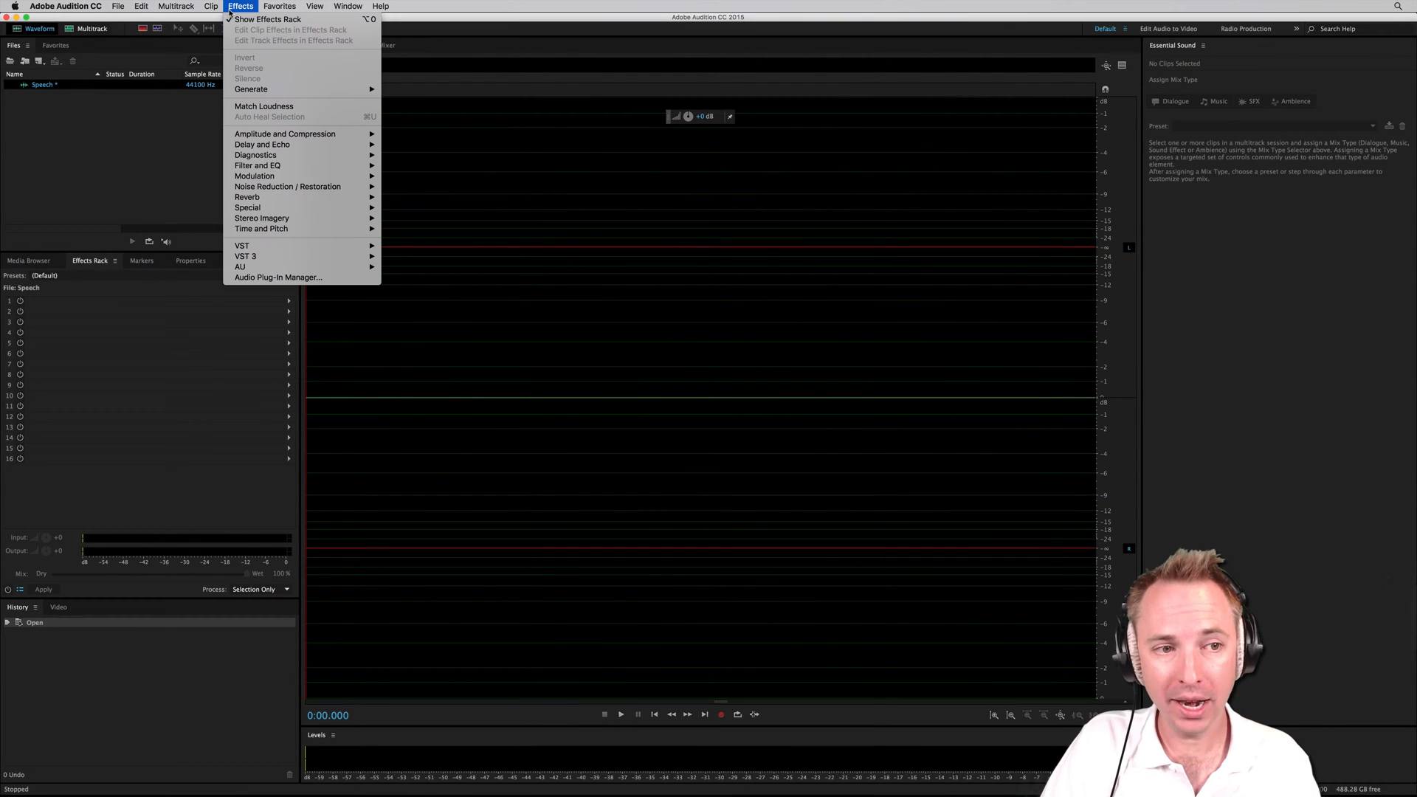
click(524, 237)
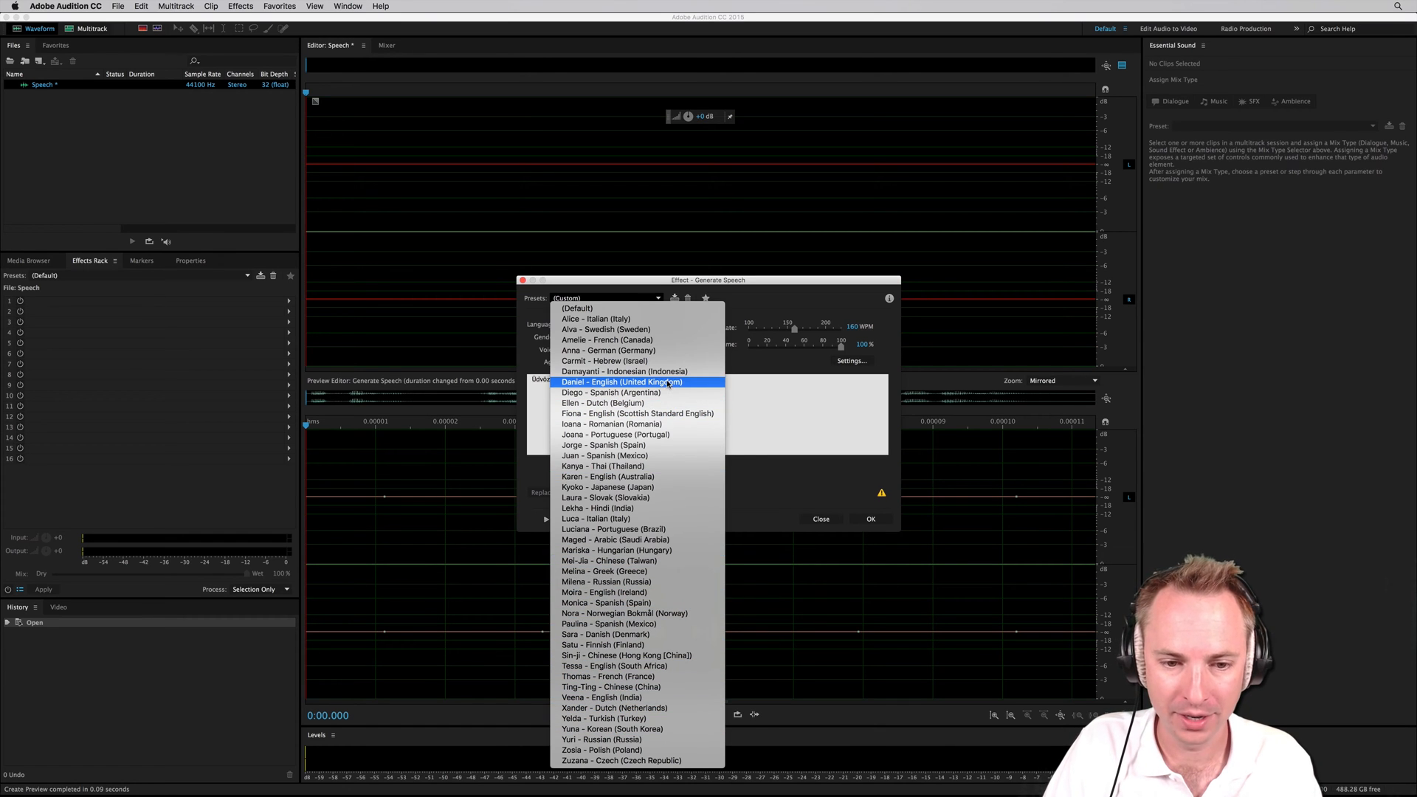
Generate speech of the gibberish 'aaa bbbbbb ,m mmmm' with the Daniel English (UK) voice.
click(622, 381)
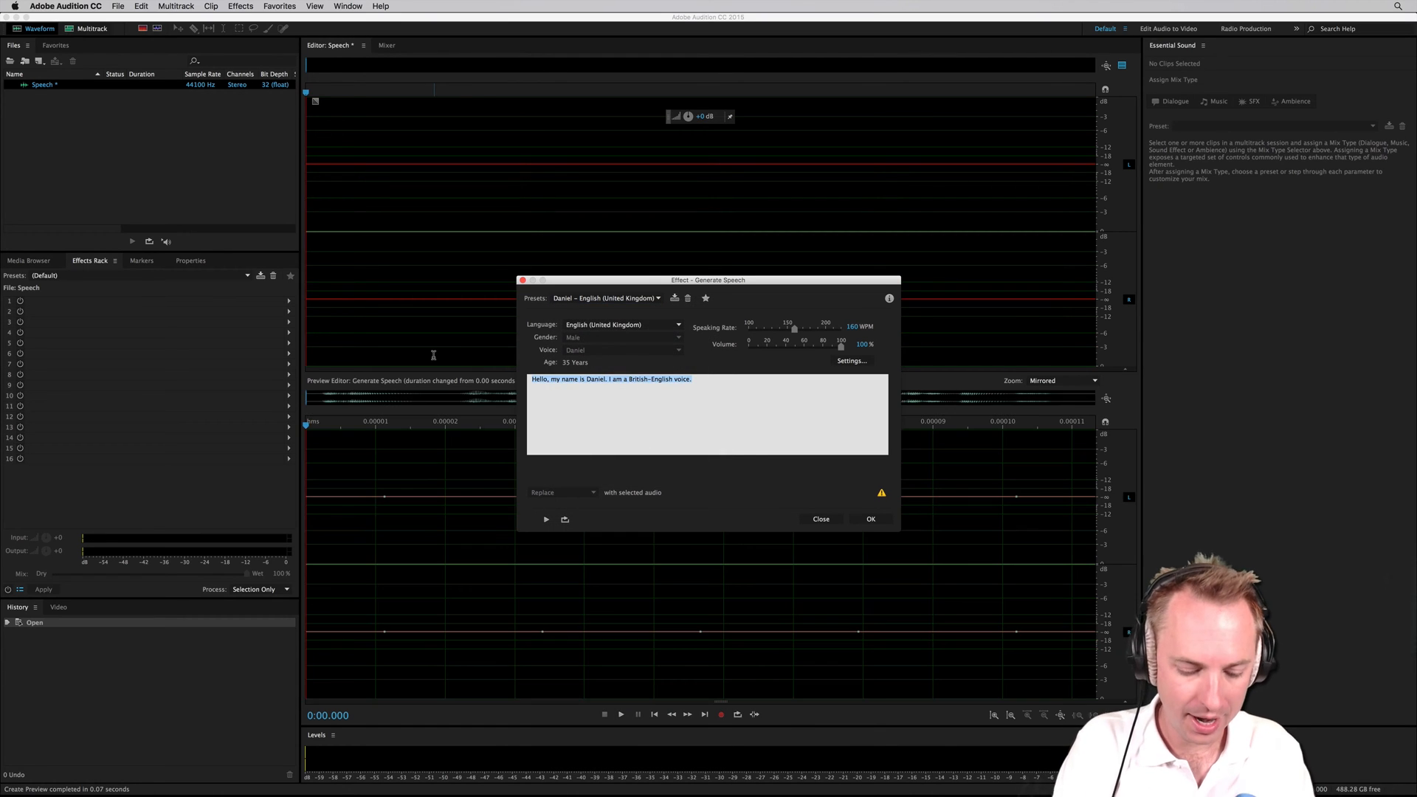
text(aaaaaaa gggggggg)
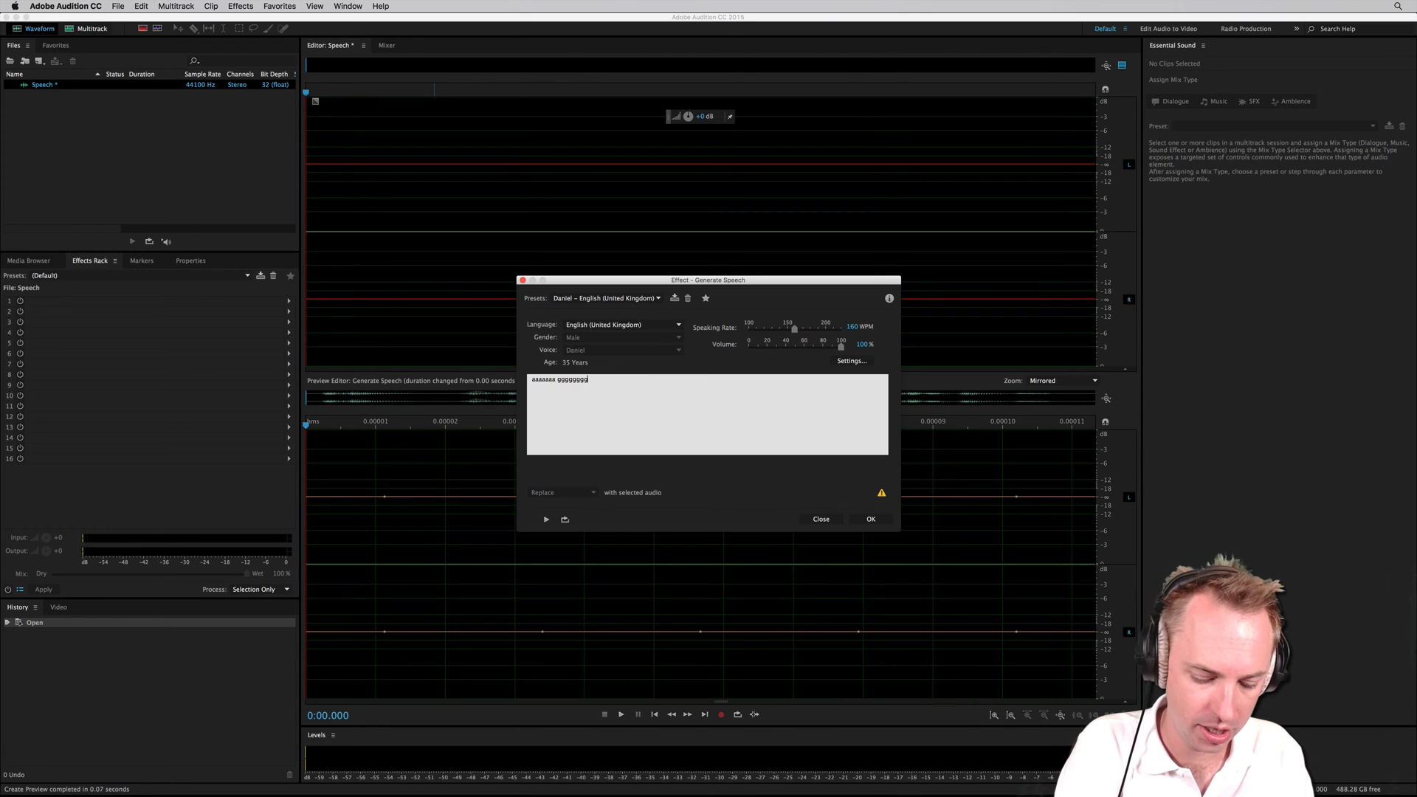
text(bbbbbb ,m)
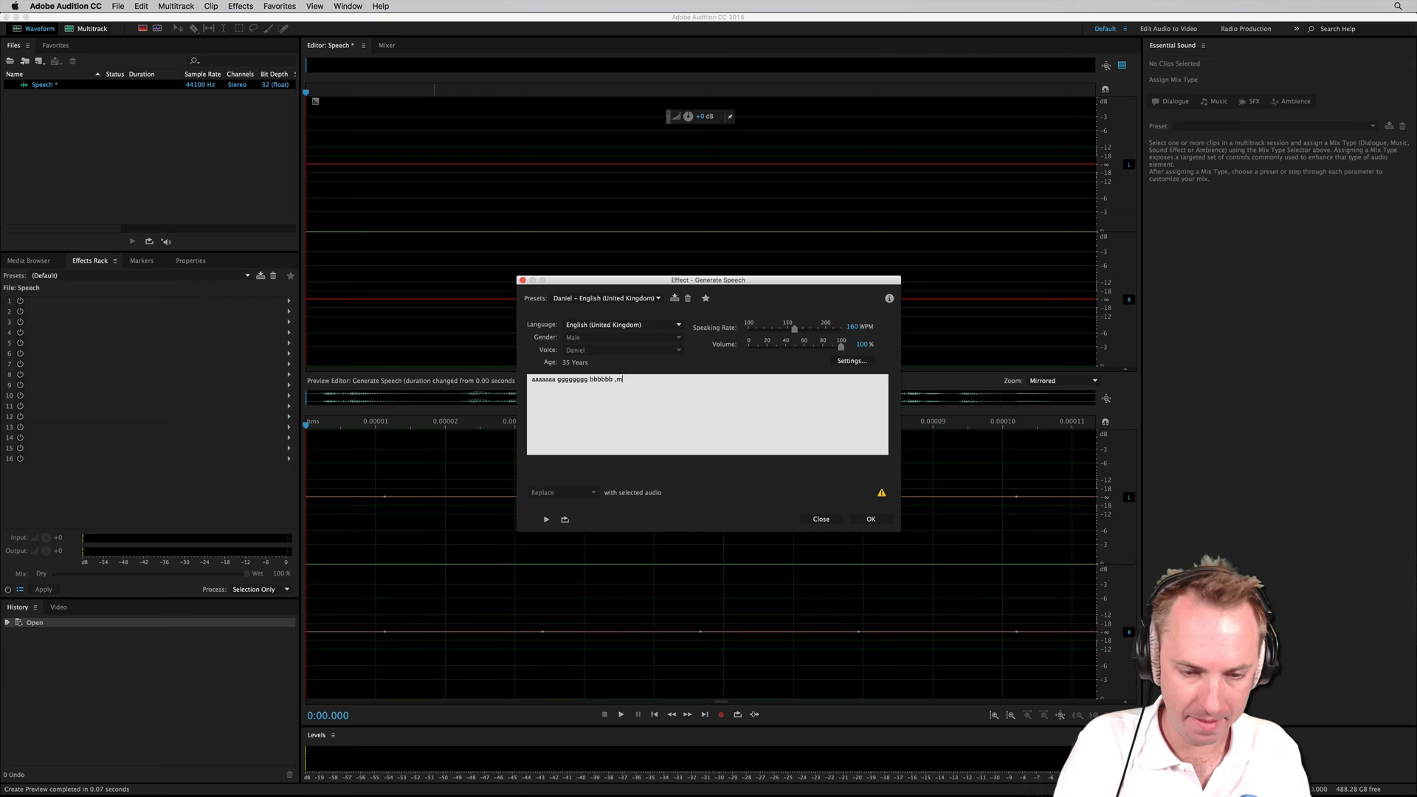
text(mmmm)
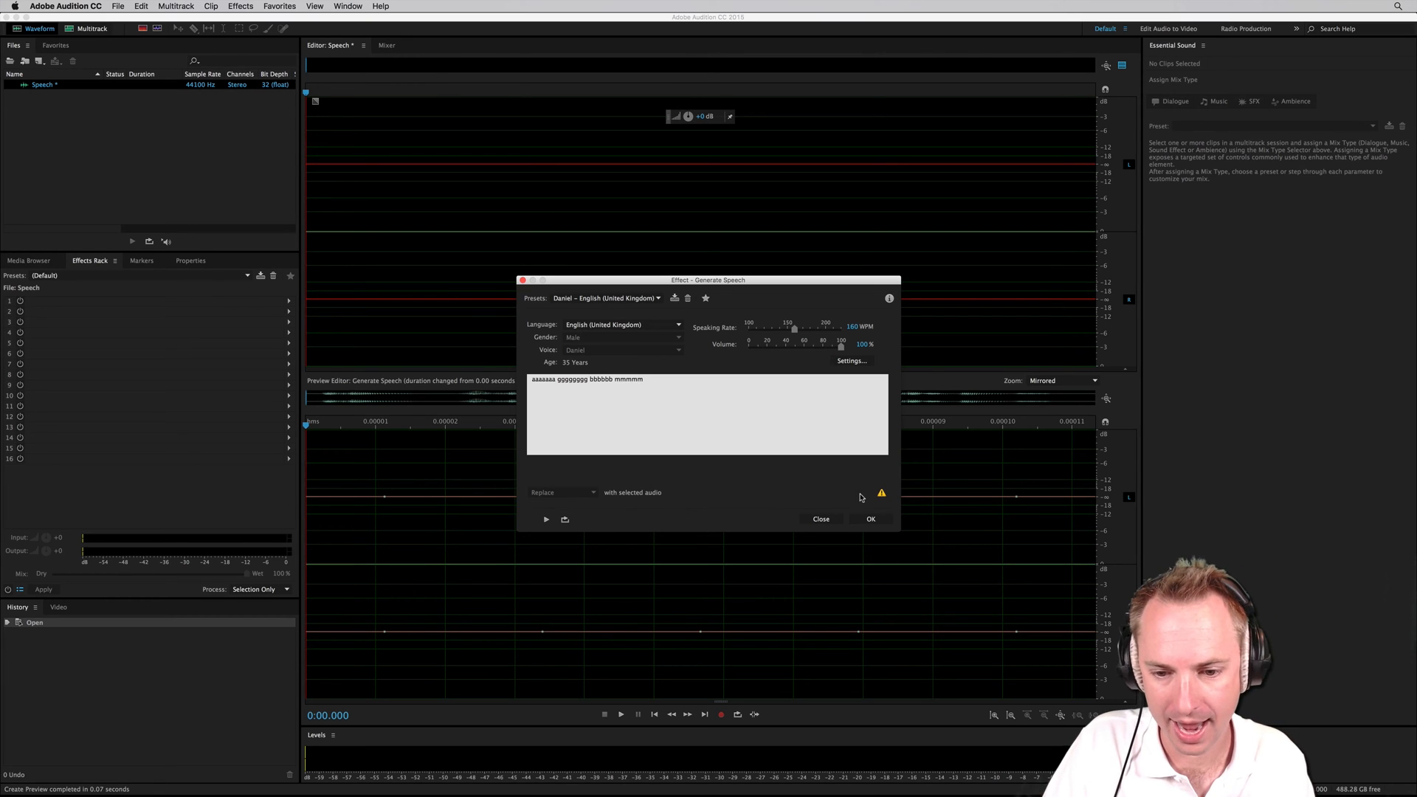
click(871, 518)
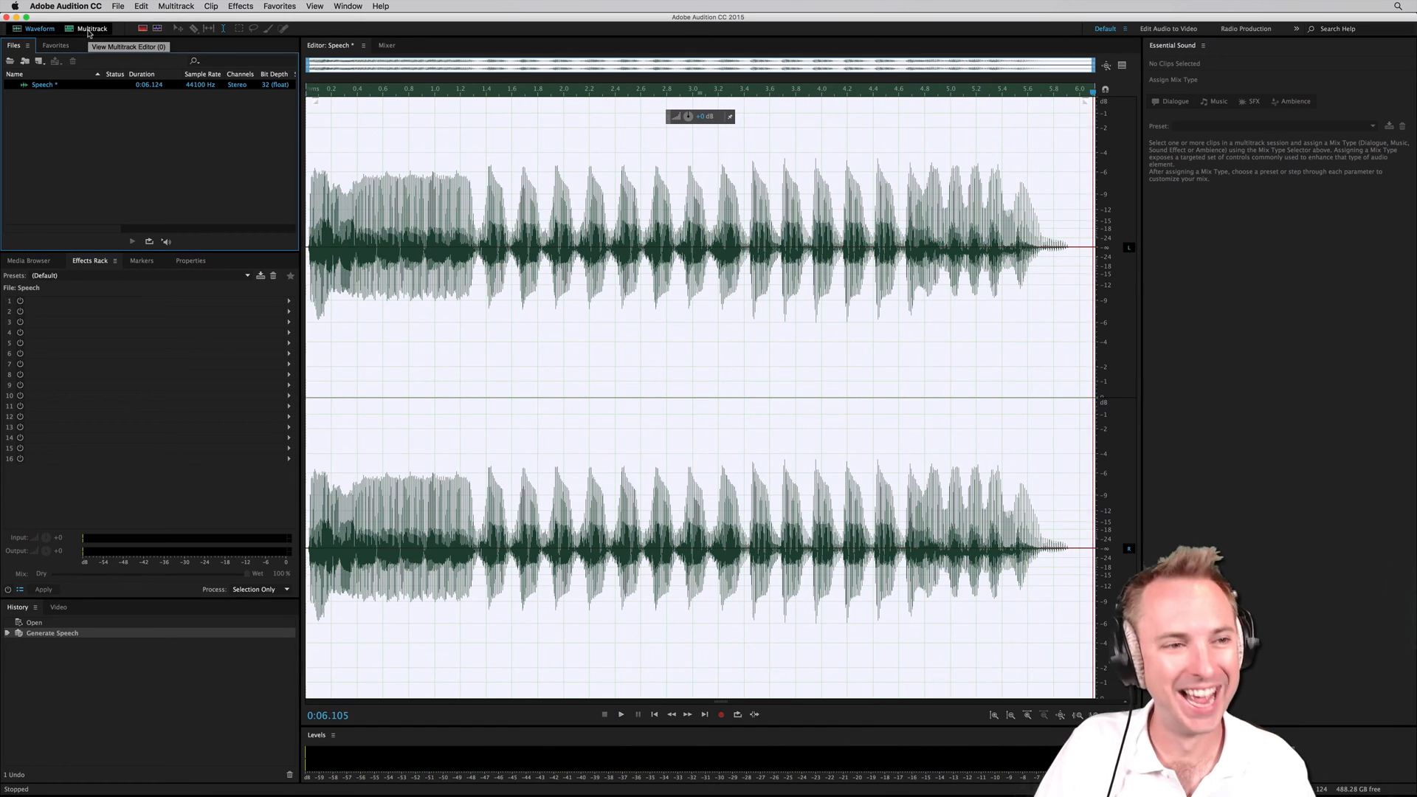
Create a new multitrack session, Untitled Session 4.
click(87, 29)
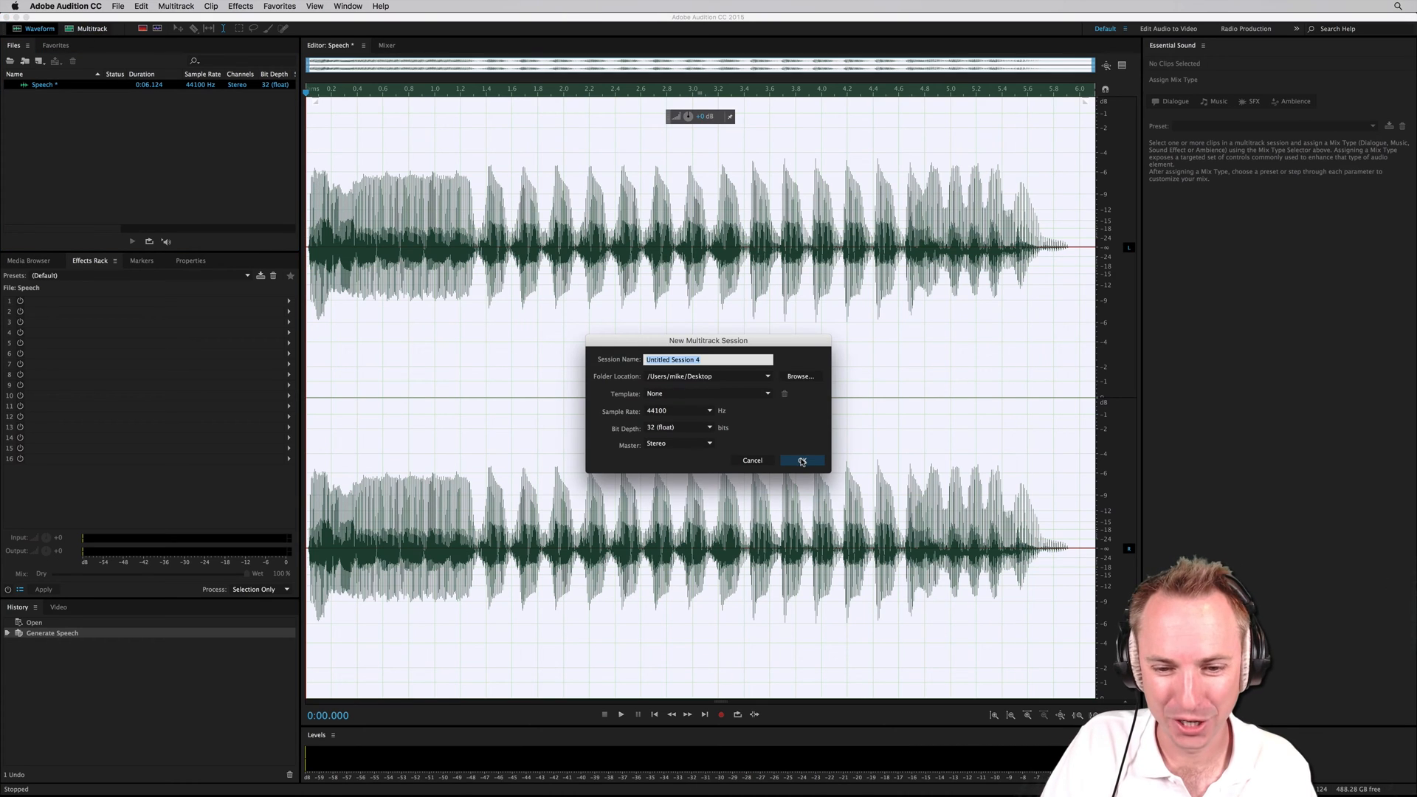
click(802, 460)
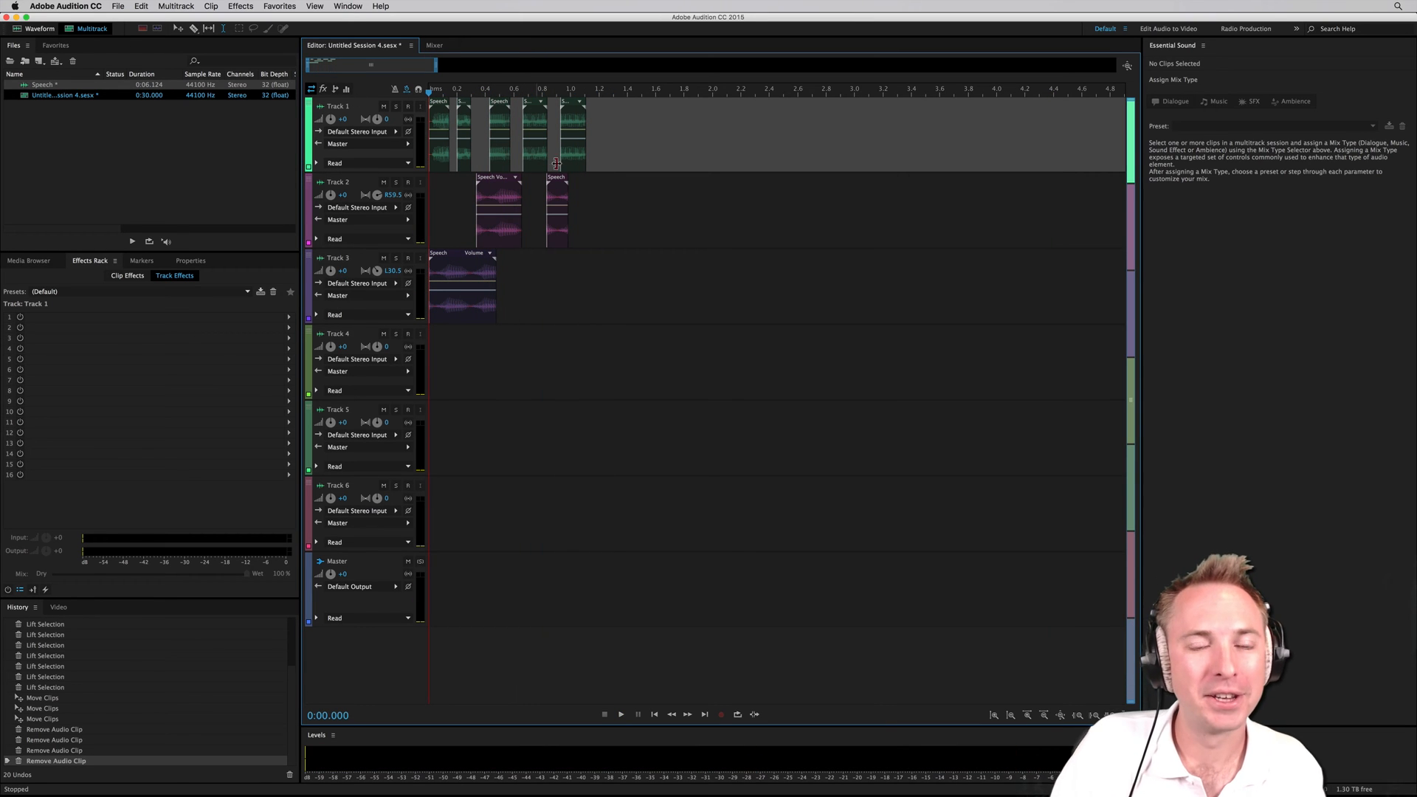
Mix the session down to a new file and place it on Track 1.
click(176, 7)
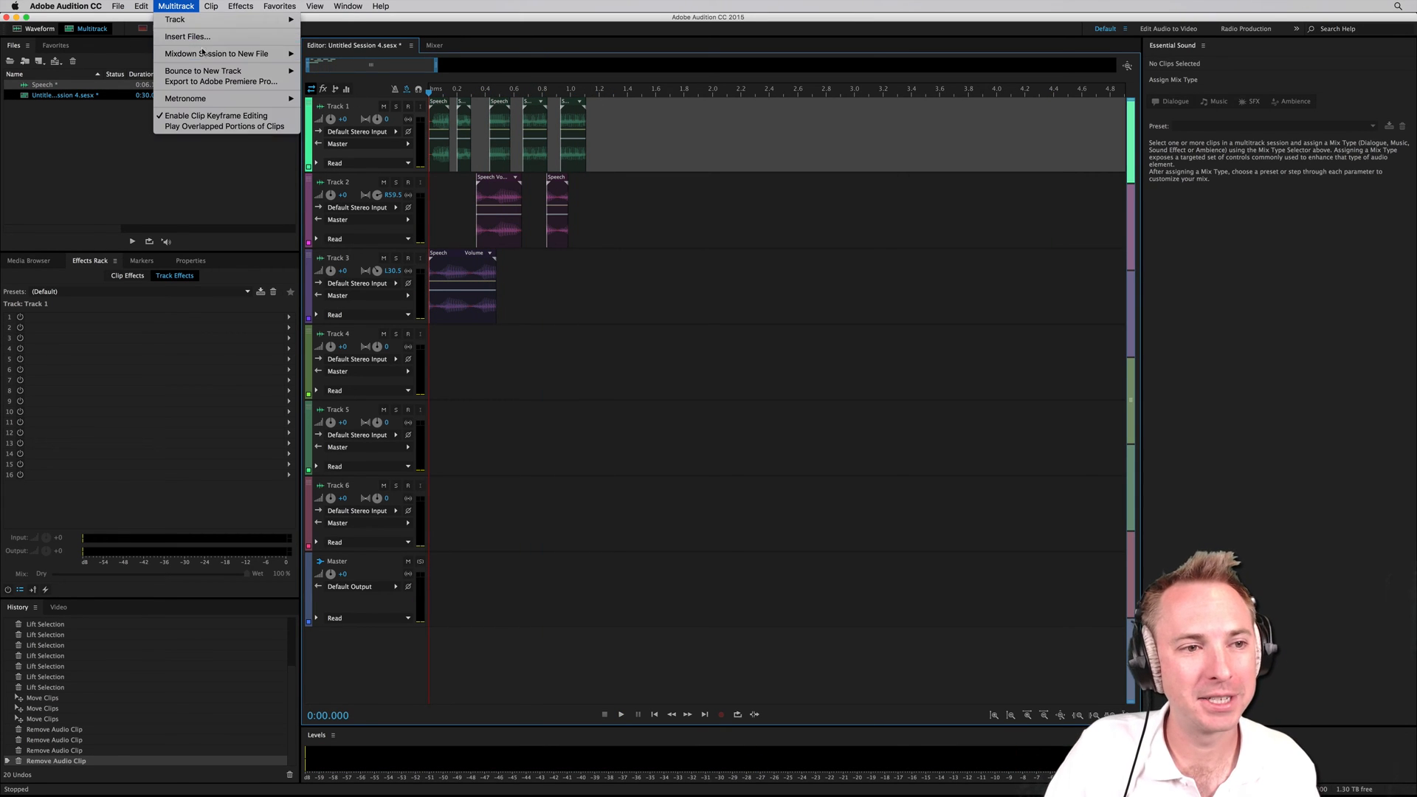
click(221, 53)
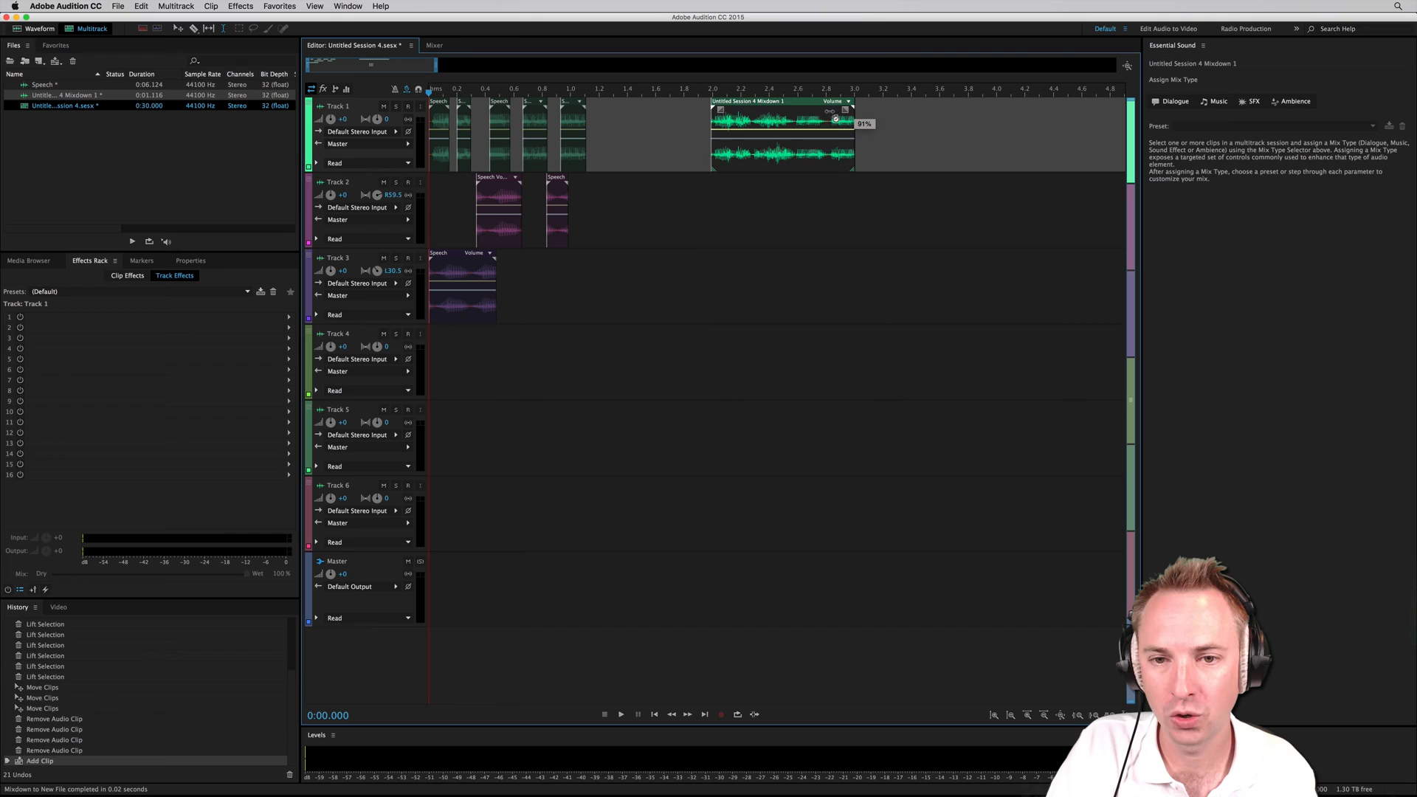
click(620, 714)
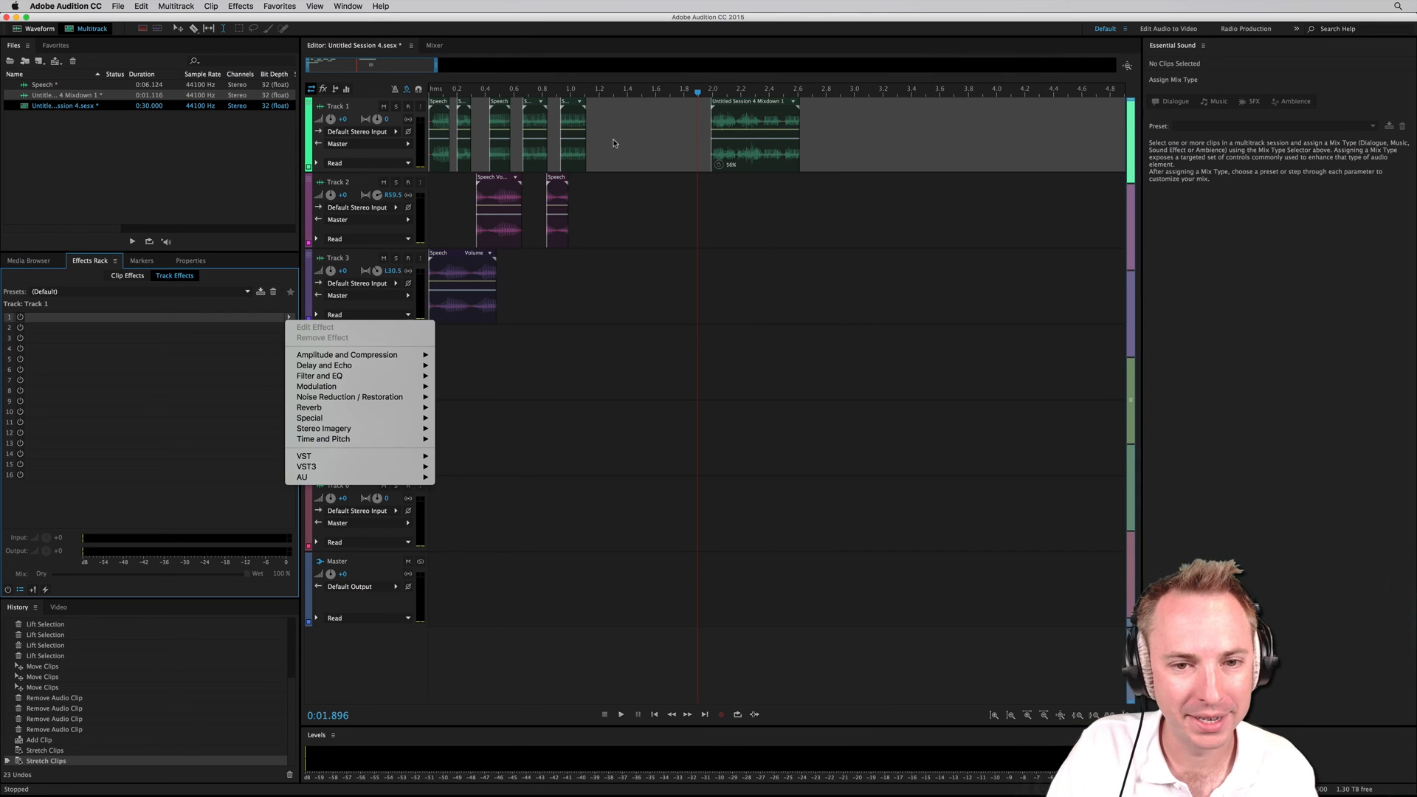
mouse_move(327, 386)
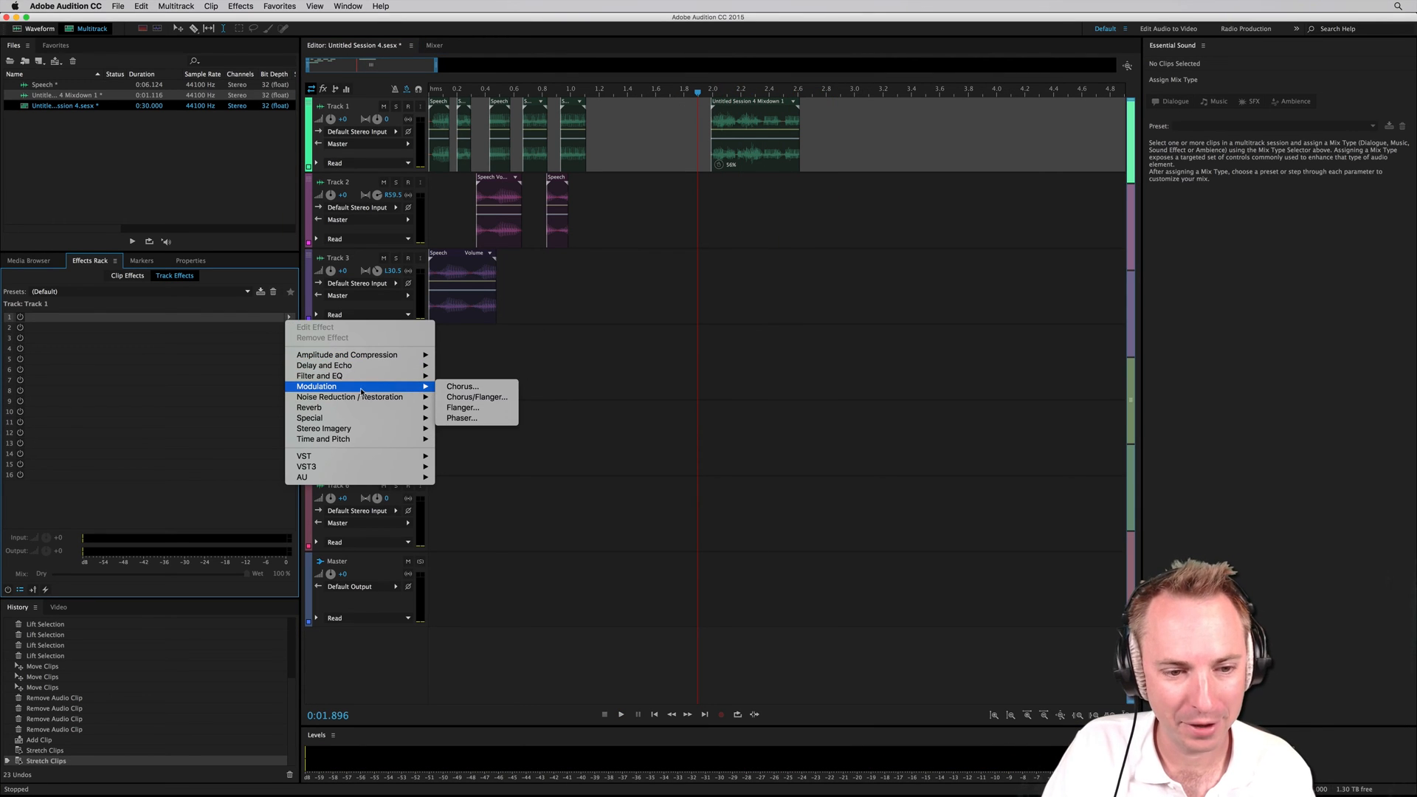
Add a Chorus/Flanger effect set to the Subtle Flanger preset to Track 1.
click(477, 397)
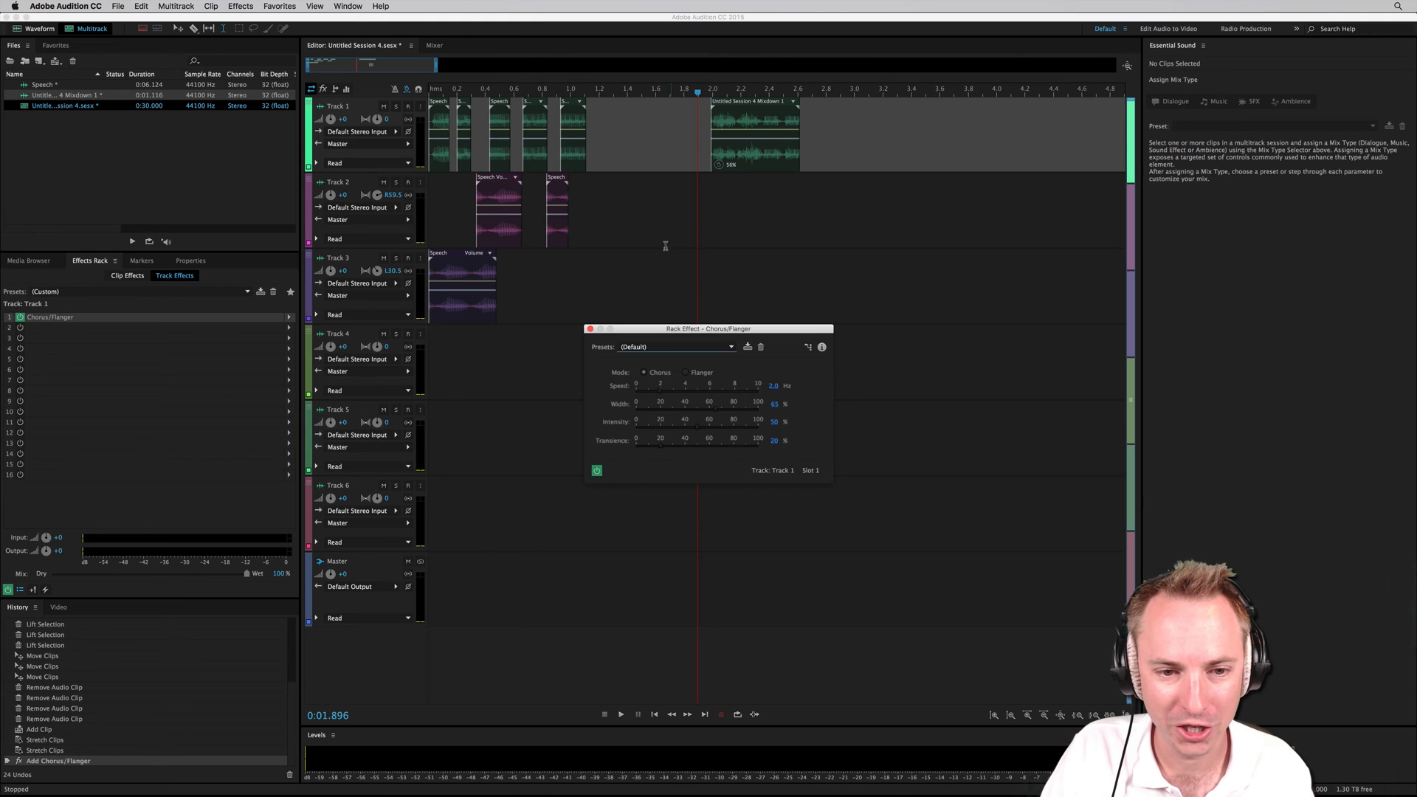
click(675, 347)
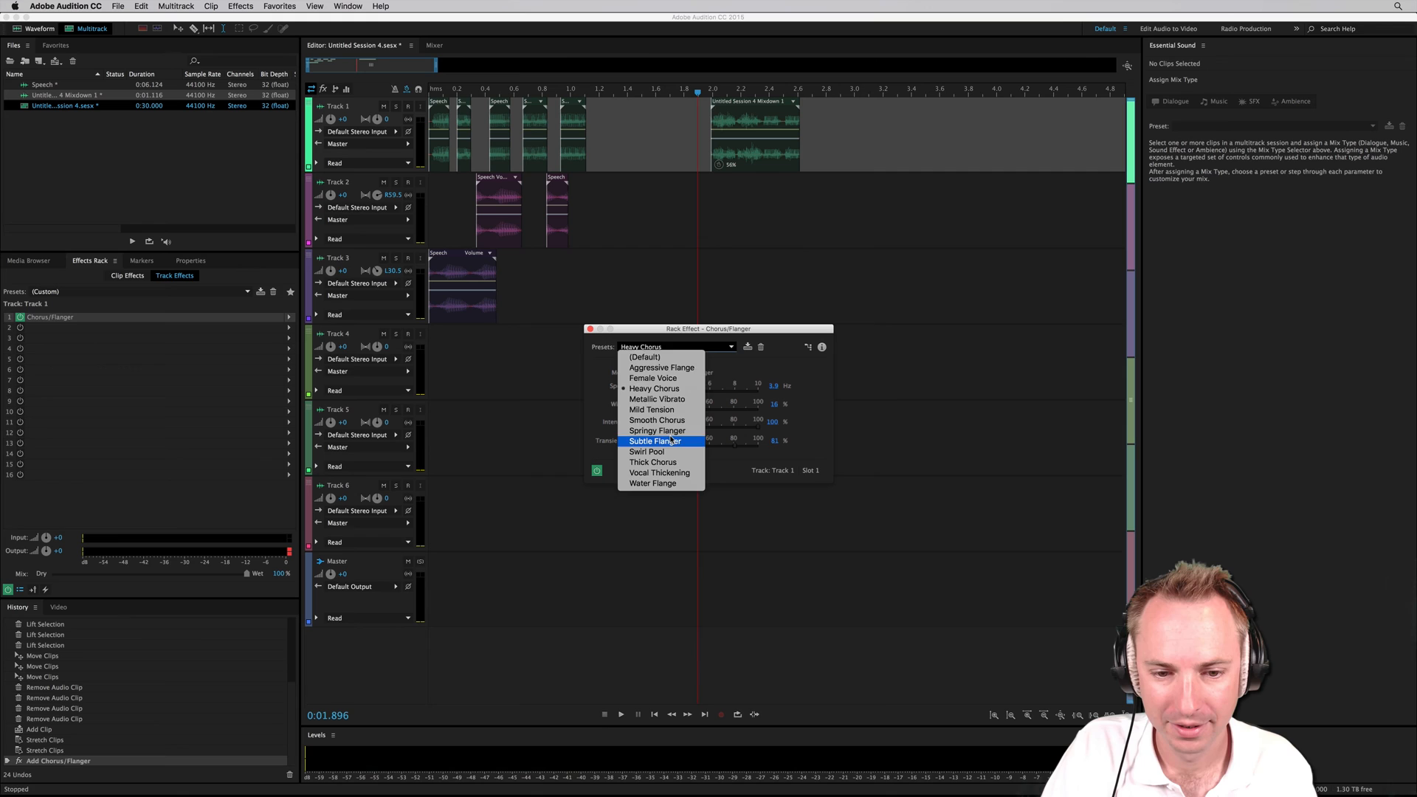
click(654, 440)
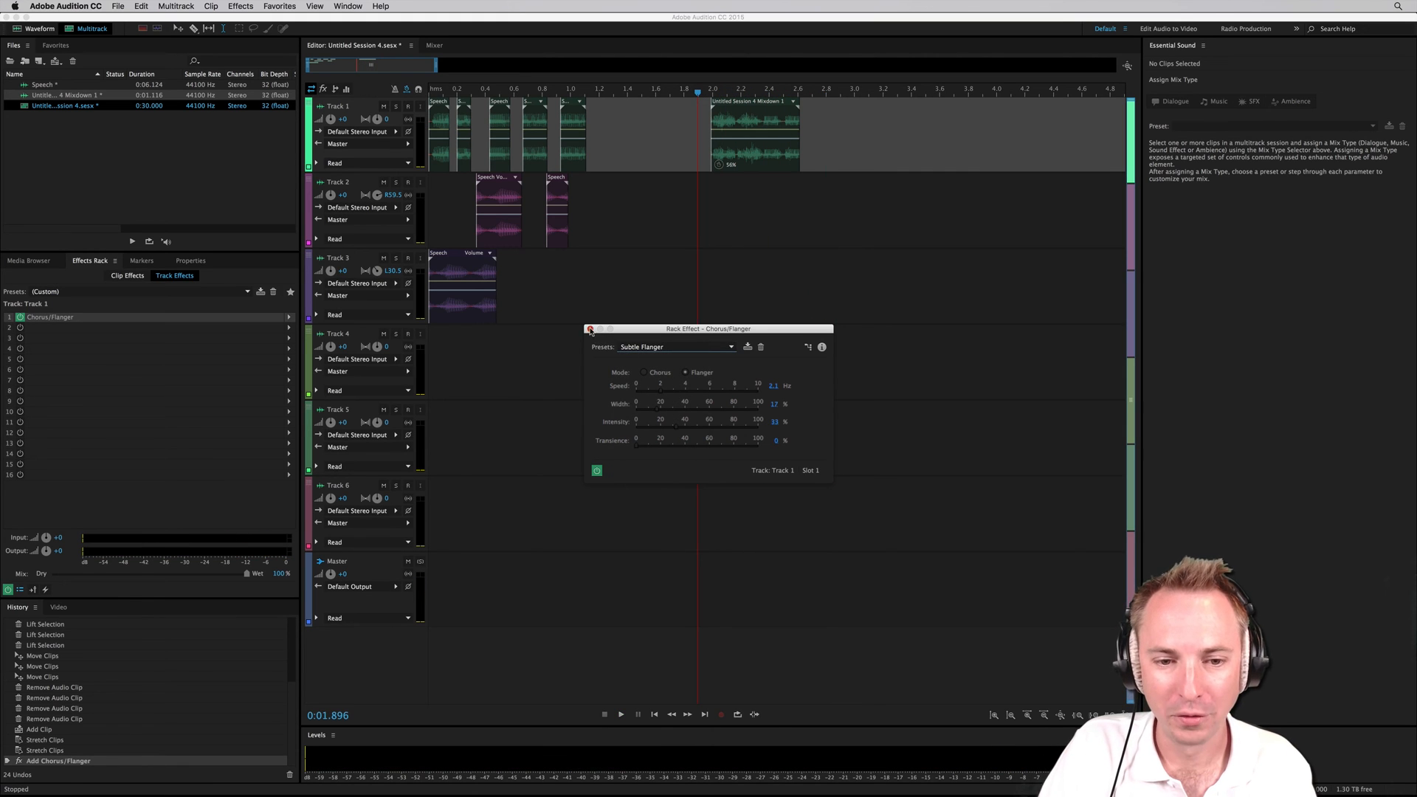
click(590, 329)
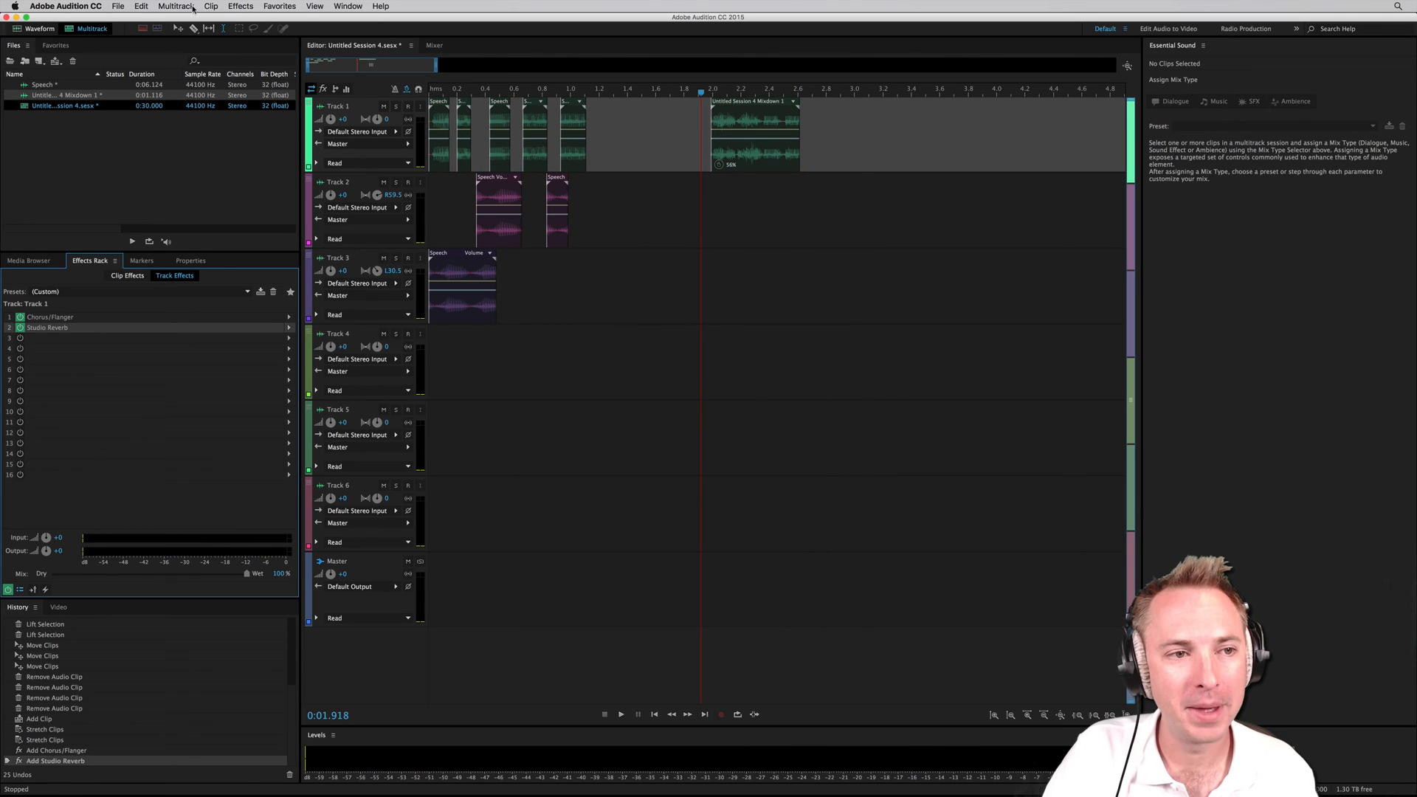
Mix down the entire session into Untitled Session 4 Mixdown 2.
click(165, 6)
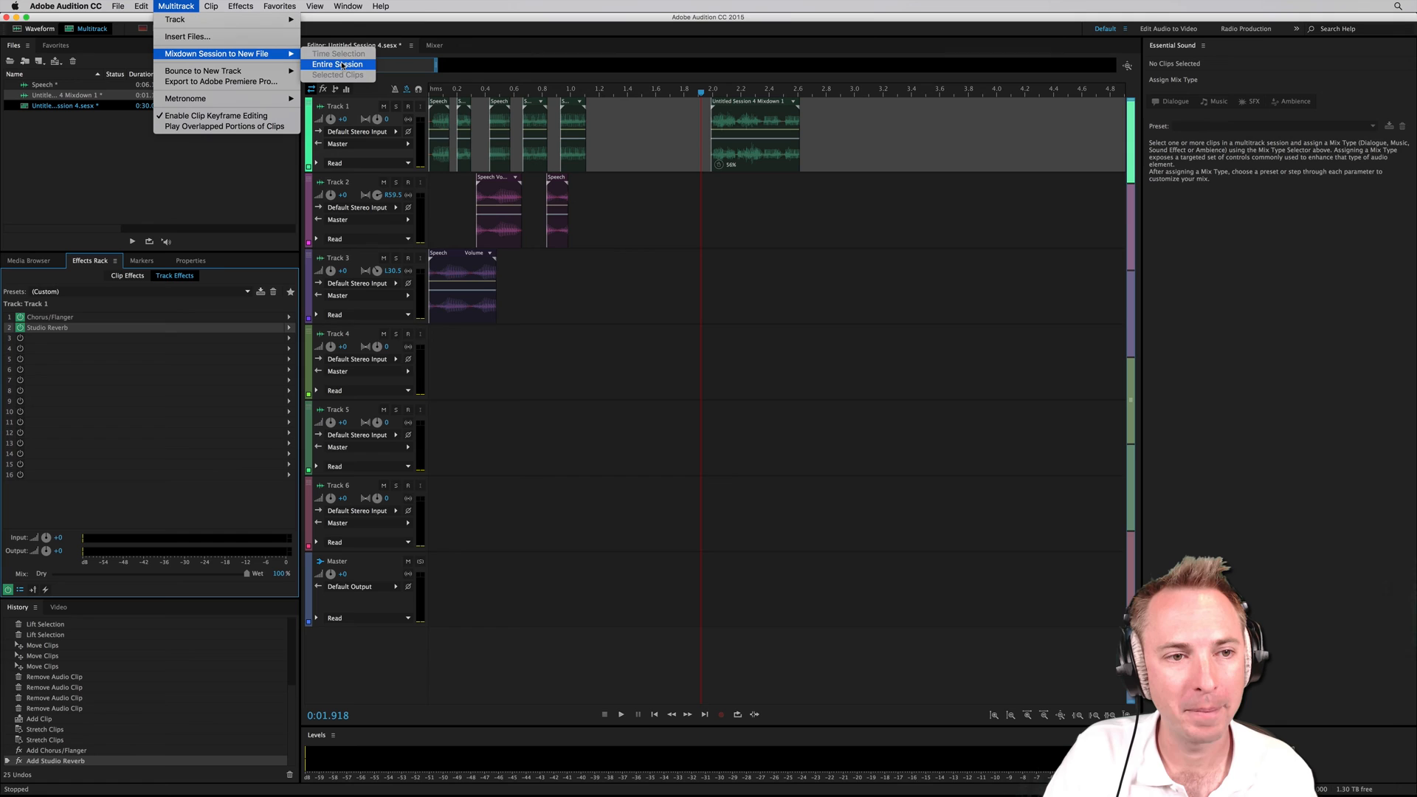
click(340, 63)
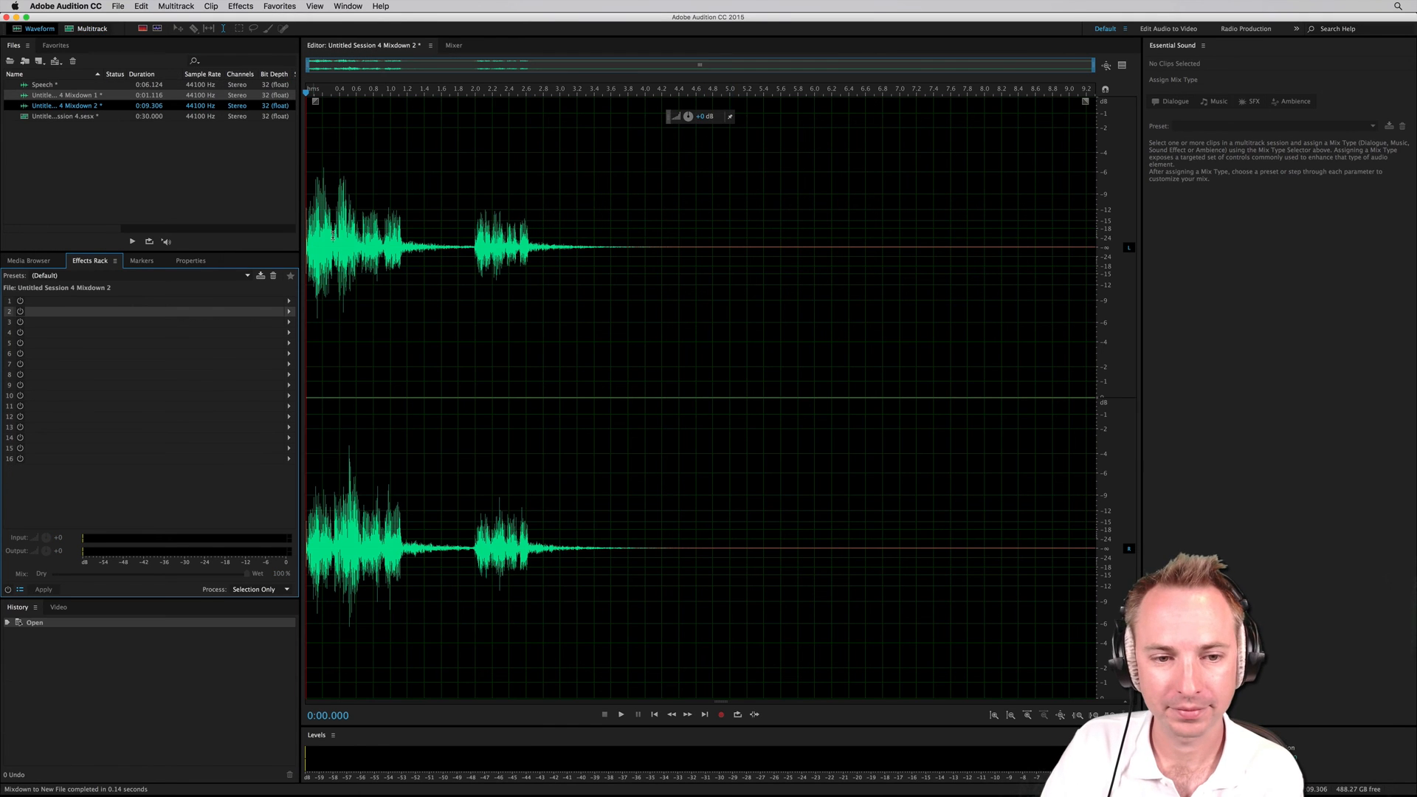
click(618, 715)
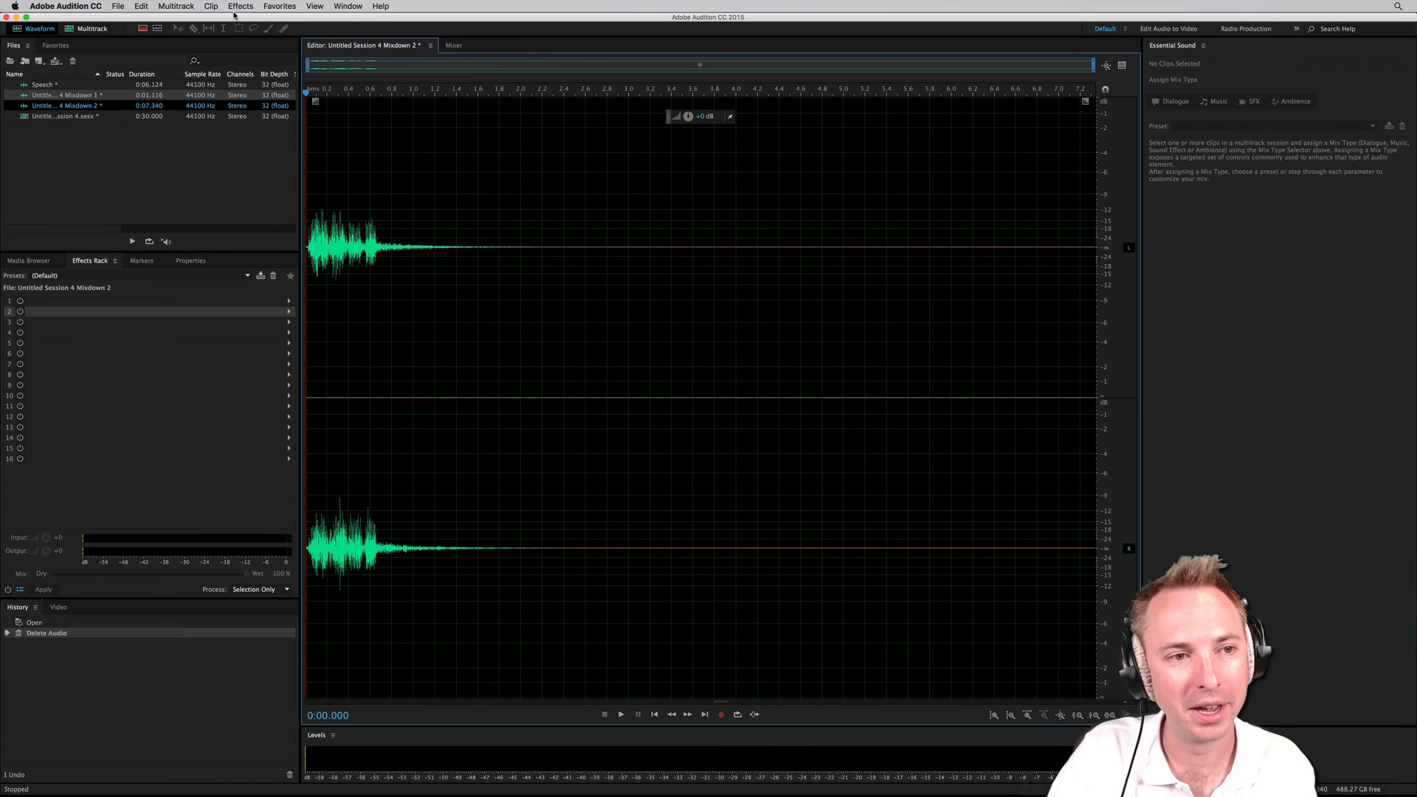
Apply Pitch Bender with the Turntable Losing Power curve, its start lowered to -4.4 semitones.
click(240, 6)
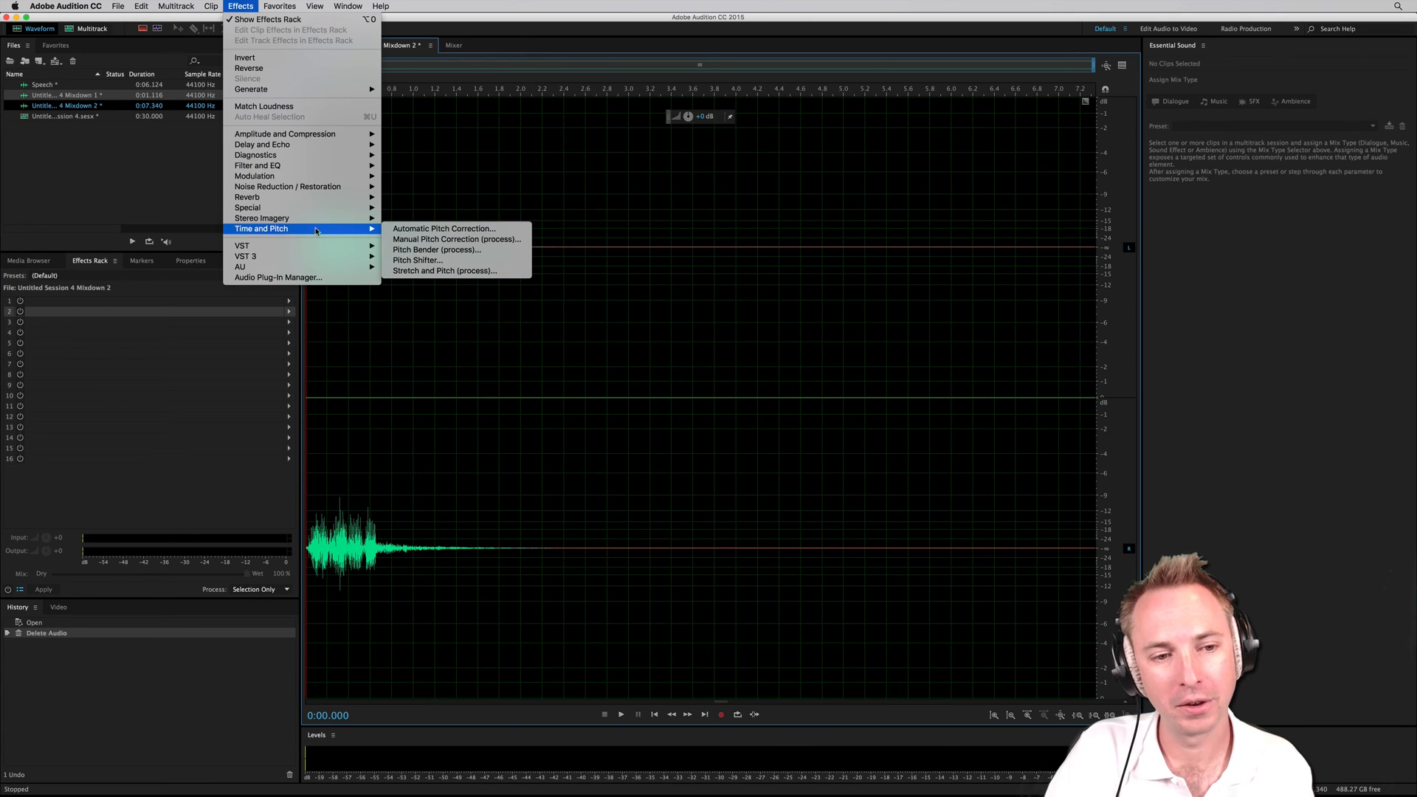
click(418, 250)
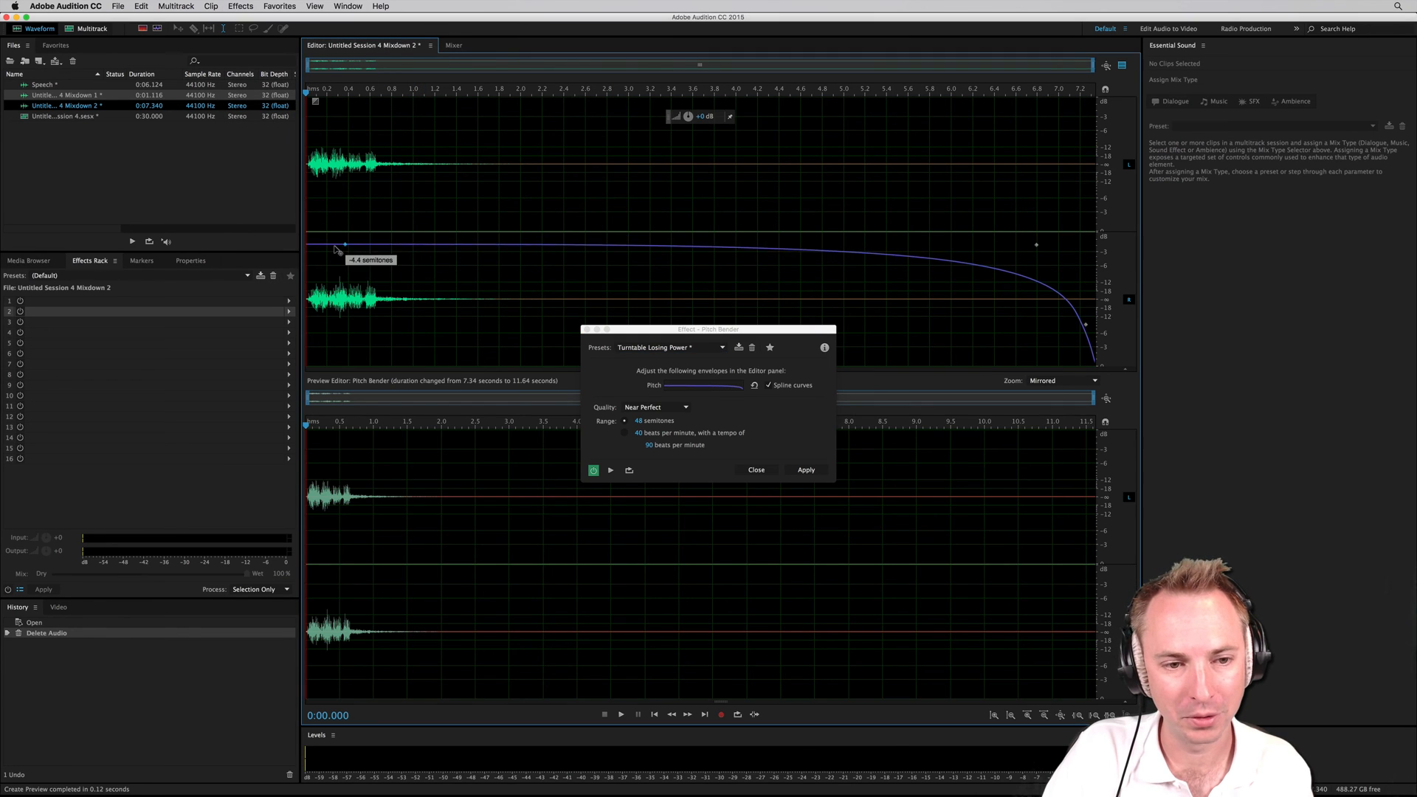
drag(344, 245, 338, 331)
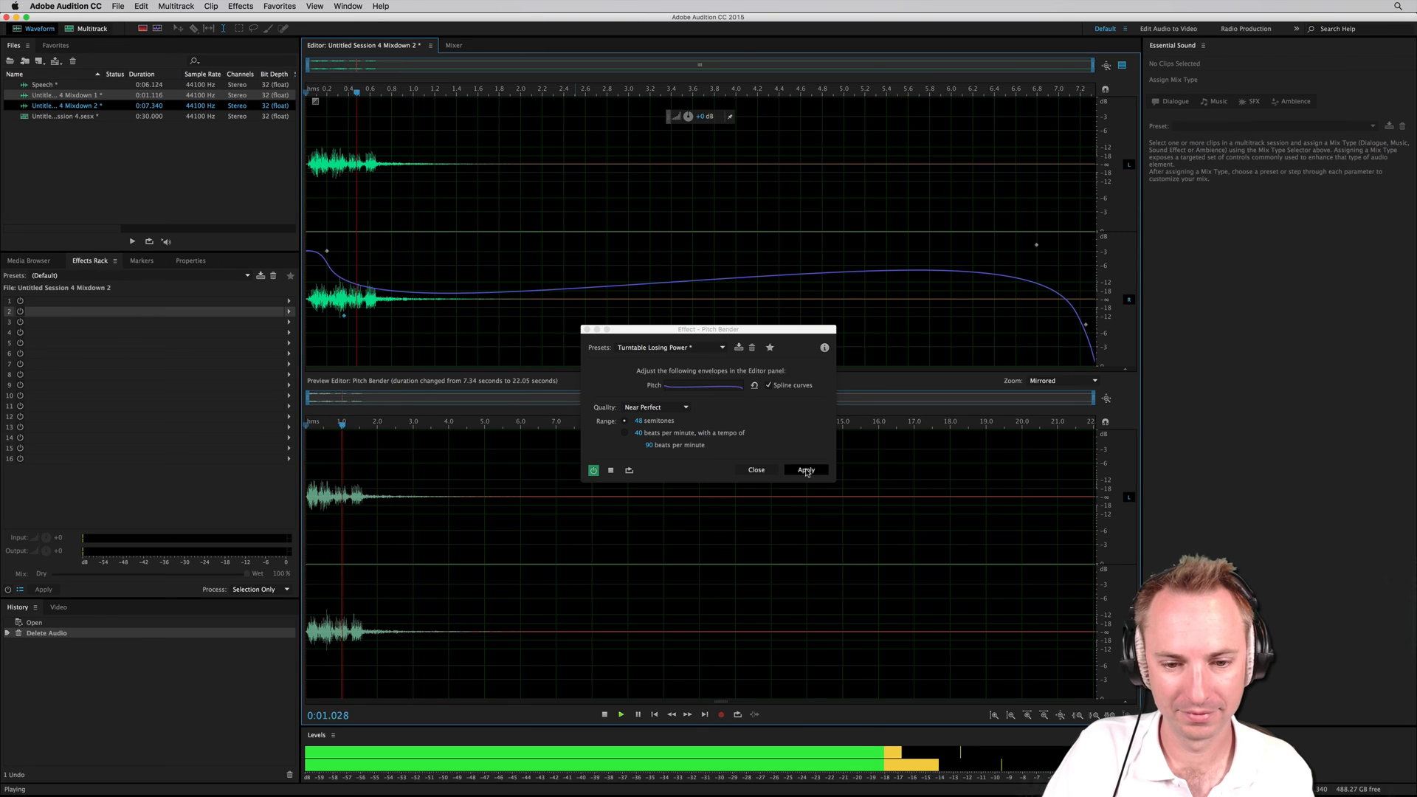
click(805, 470)
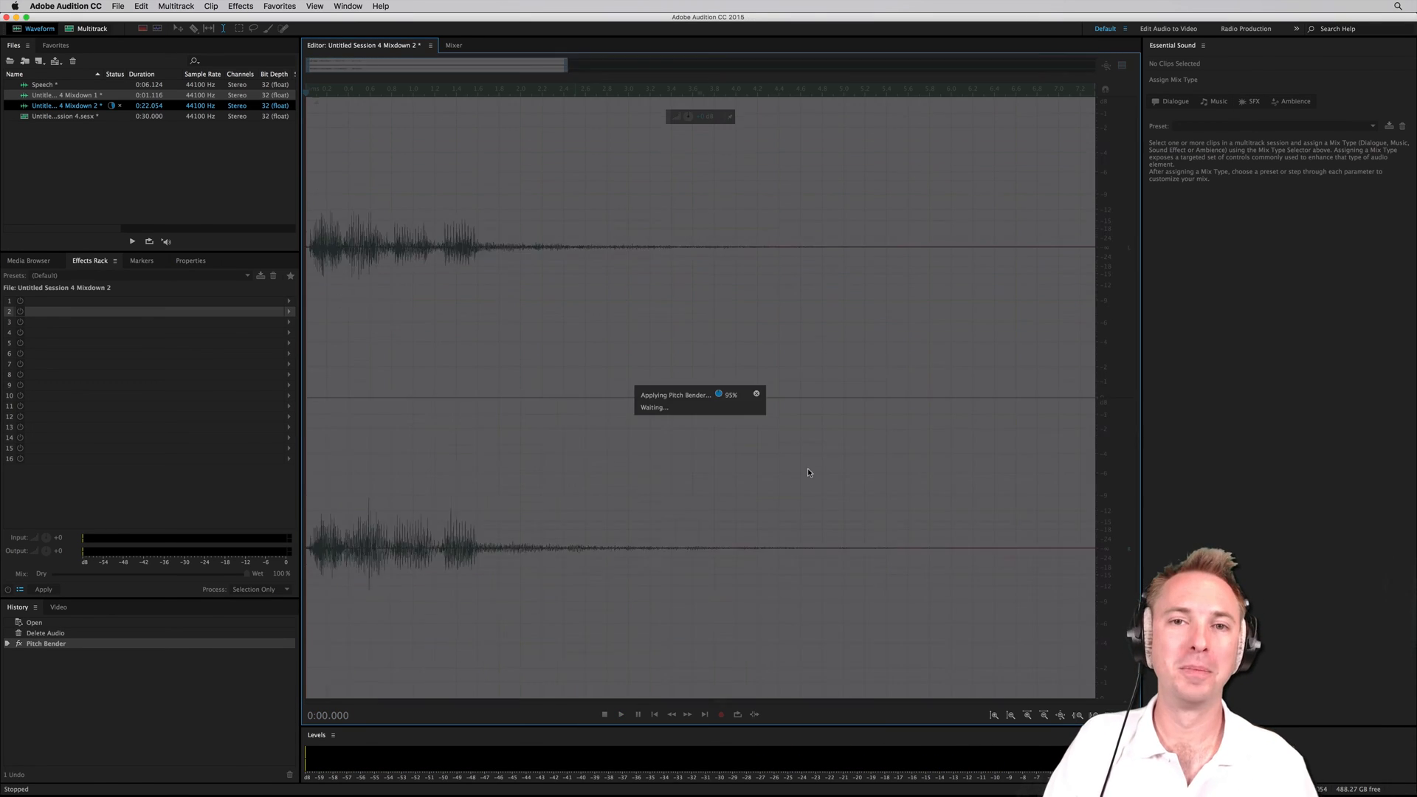